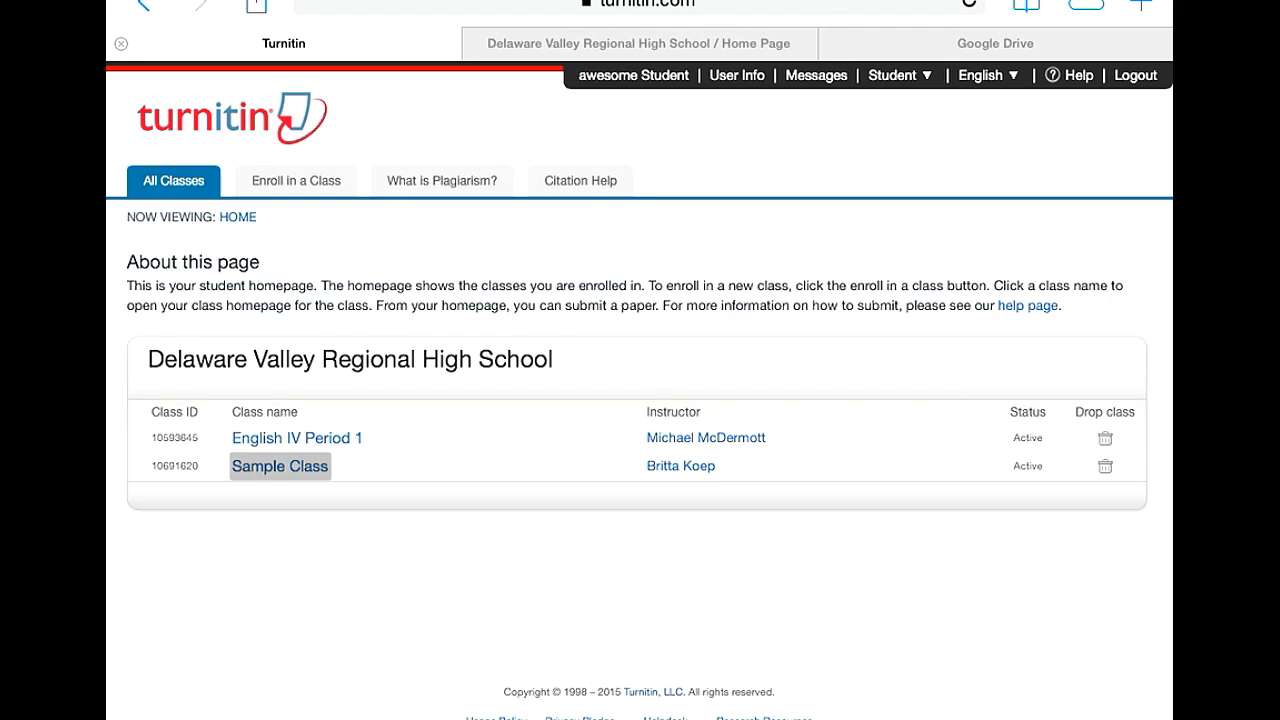
Step: Open Sample Class from the student home page to reach its single-file submission form
{"action": "left_click", "coordinate": [279, 466]}
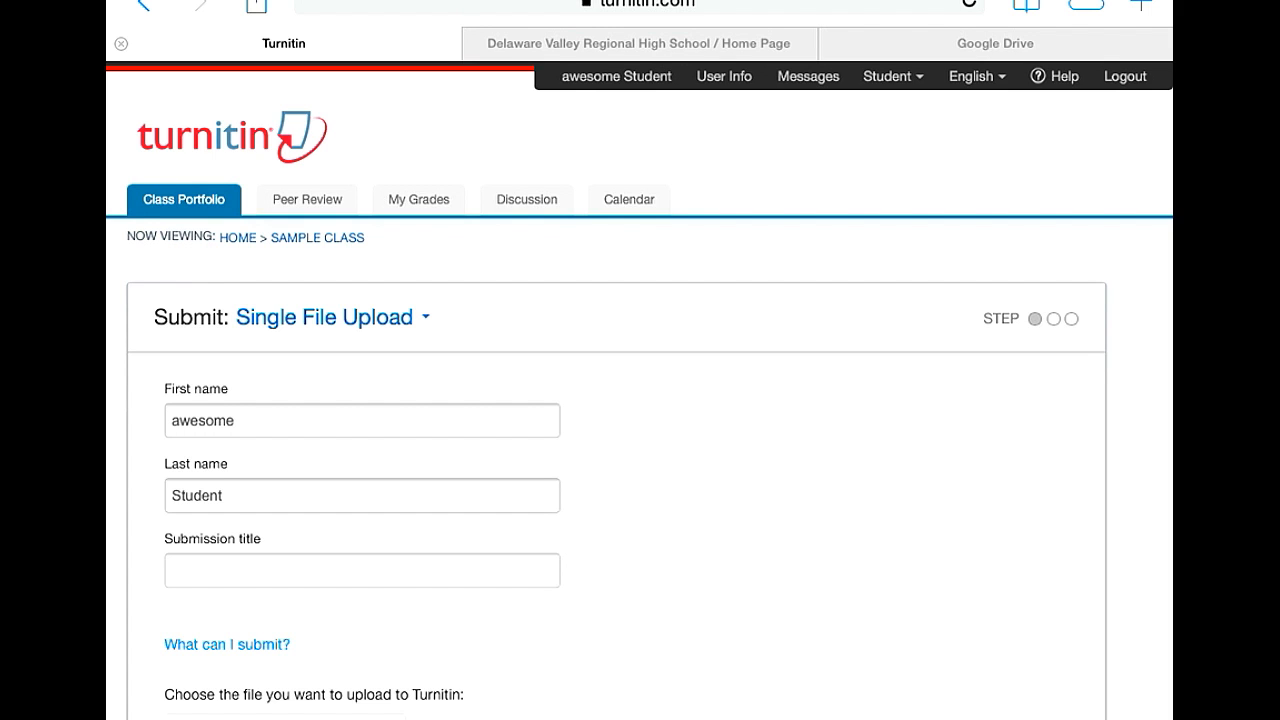
Step: Enter 'Sample Essay' in the Submission title field
{"action": "left_click", "coordinate": [361, 570]}
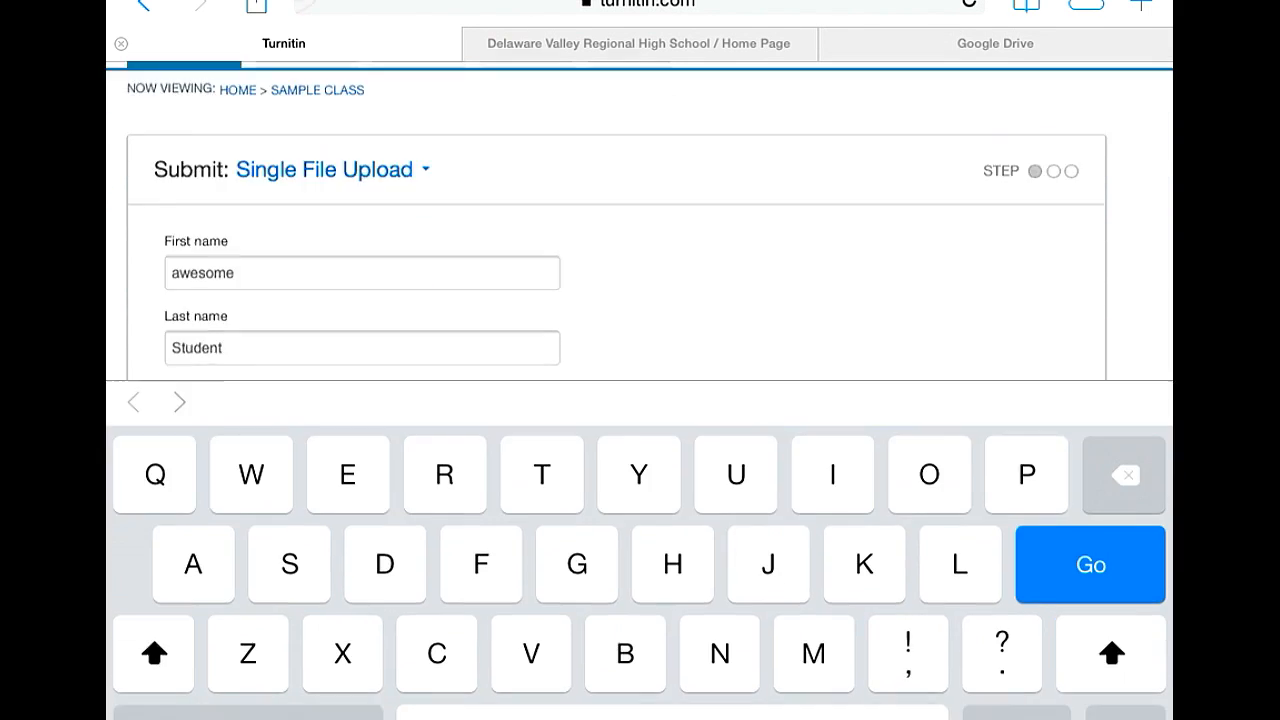
{"action": "type", "text": "s"}
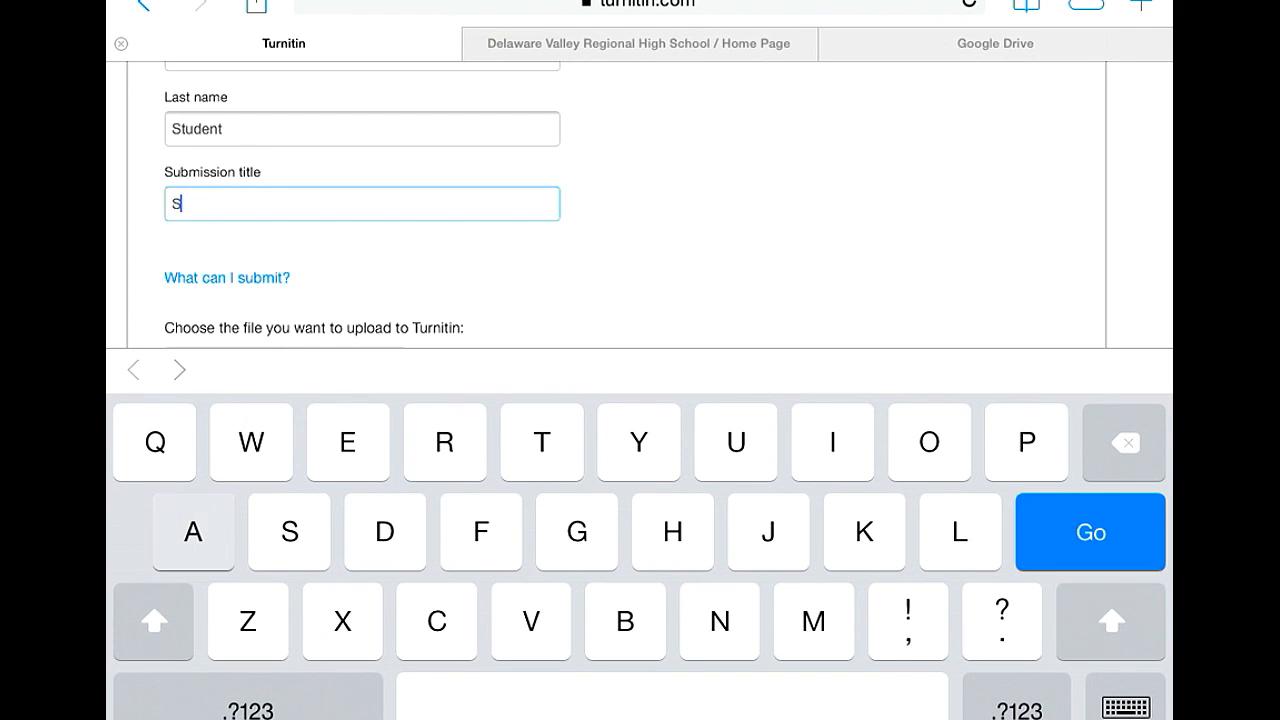
{"action": "type", "text": "ample"}
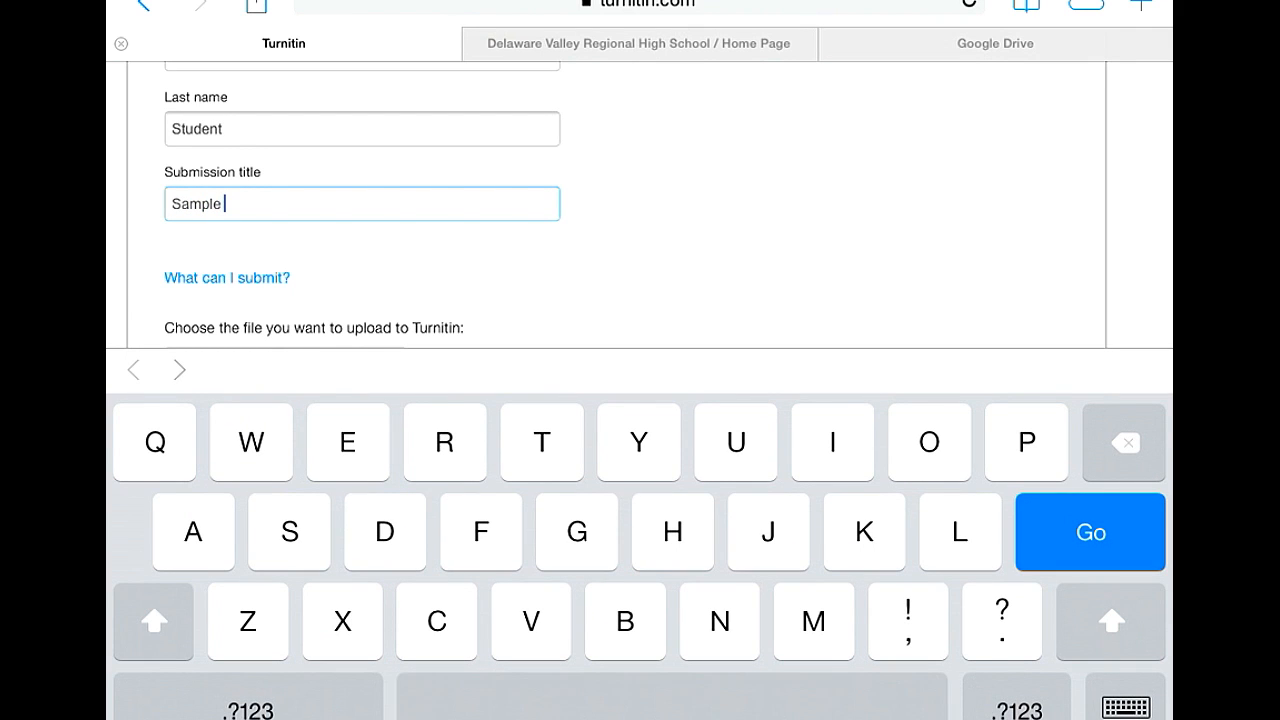
{"action": "type", "text": "Essa"}
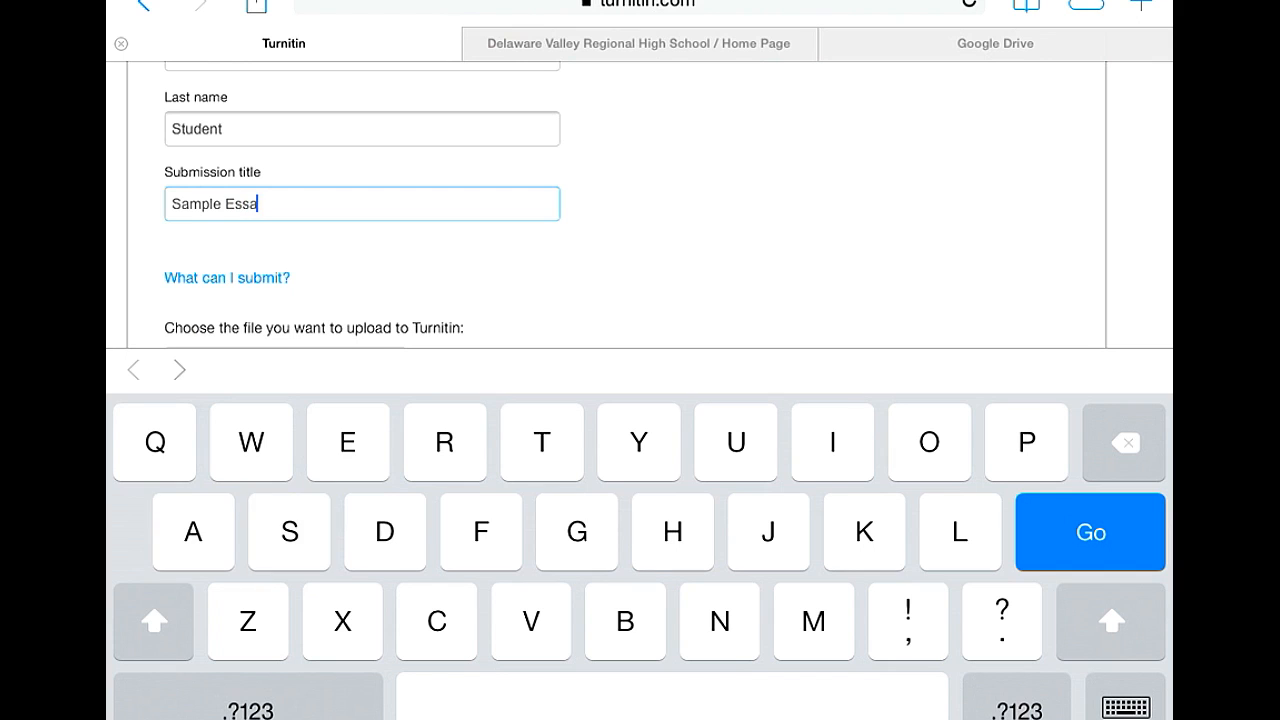
{"action": "type", "text": "y"}
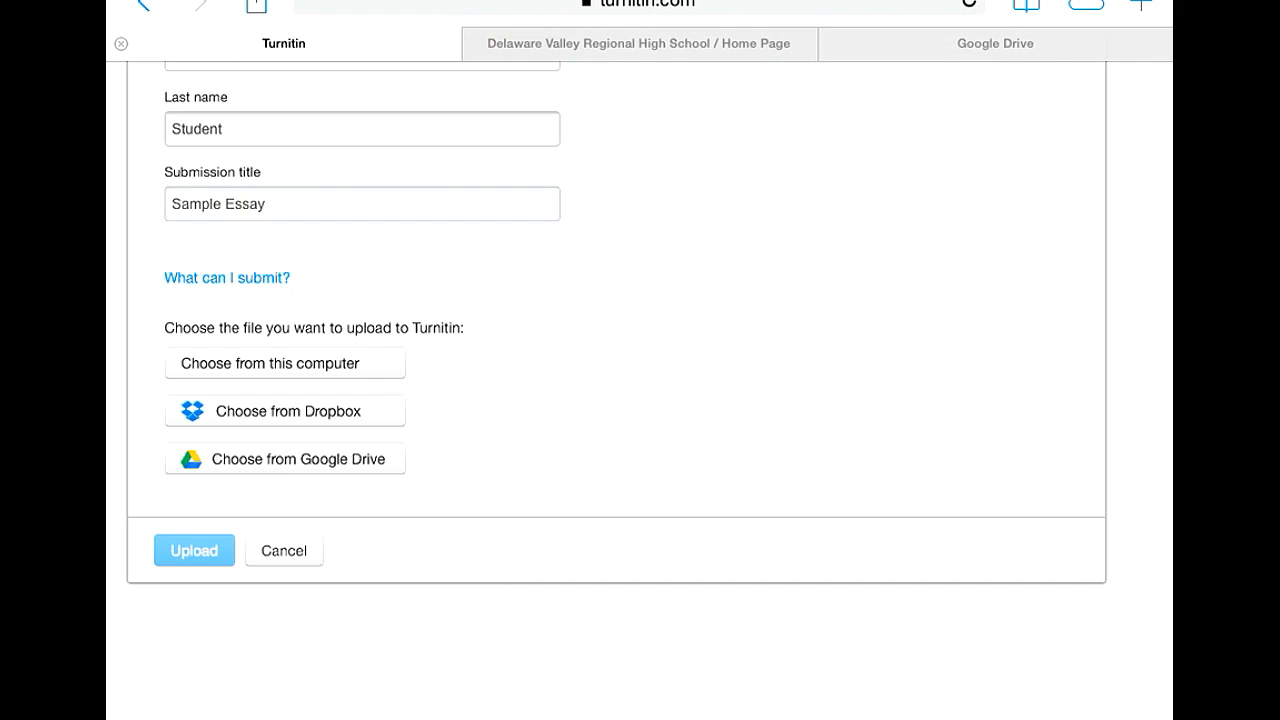
Step: Attach Sample essay.docx chosen from Google Drive
{"action": "left_click", "coordinate": [284, 458]}
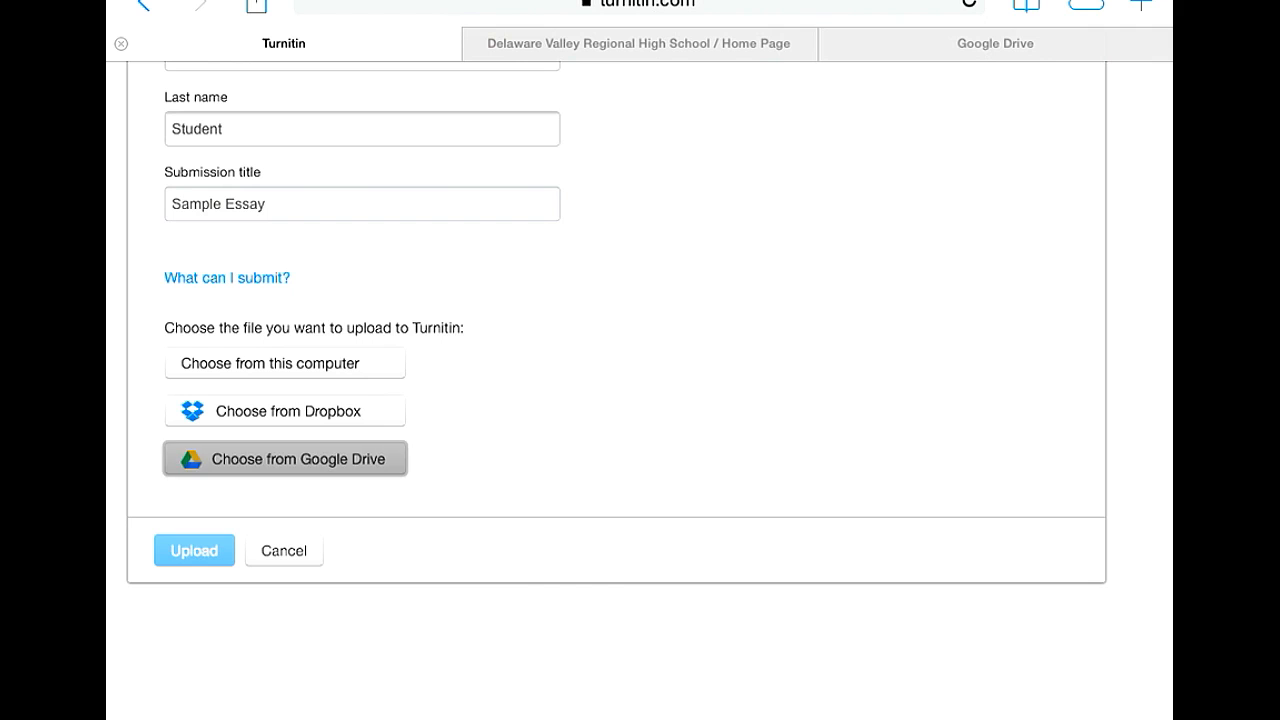
{"action": "left_click", "coordinate": [284, 459]}
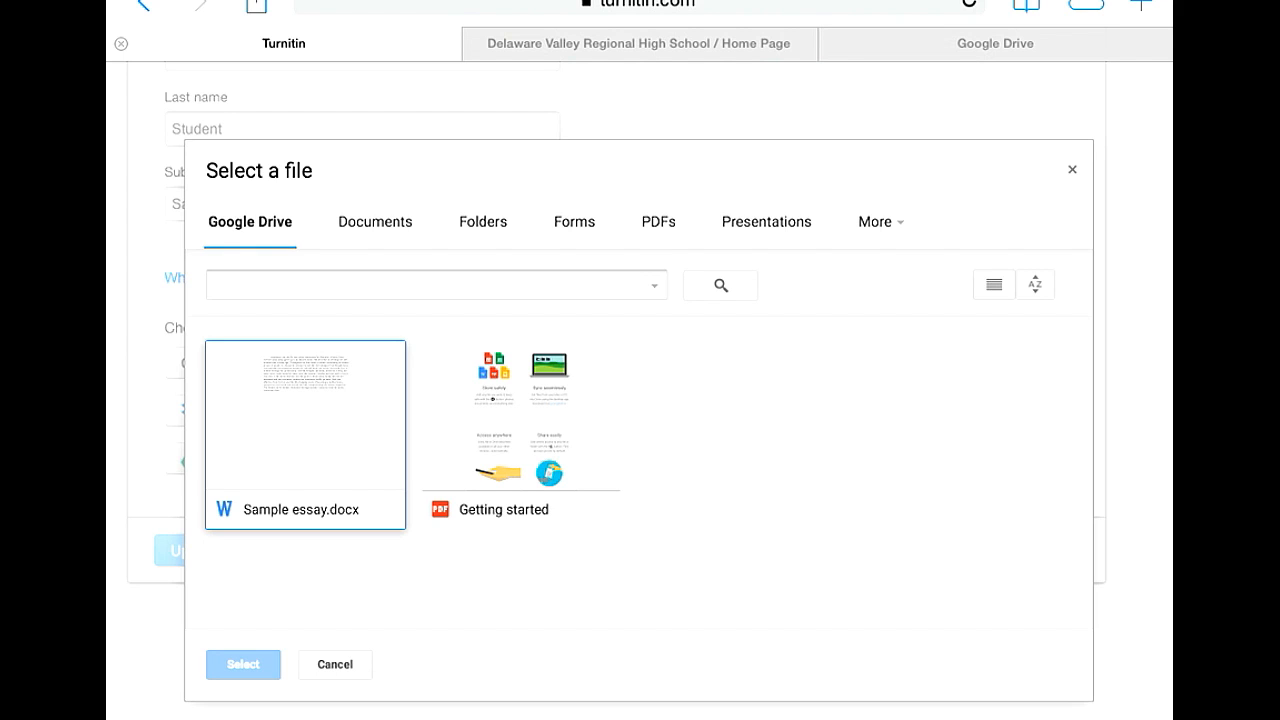
{"action": "left_click", "coordinate": [305, 428]}
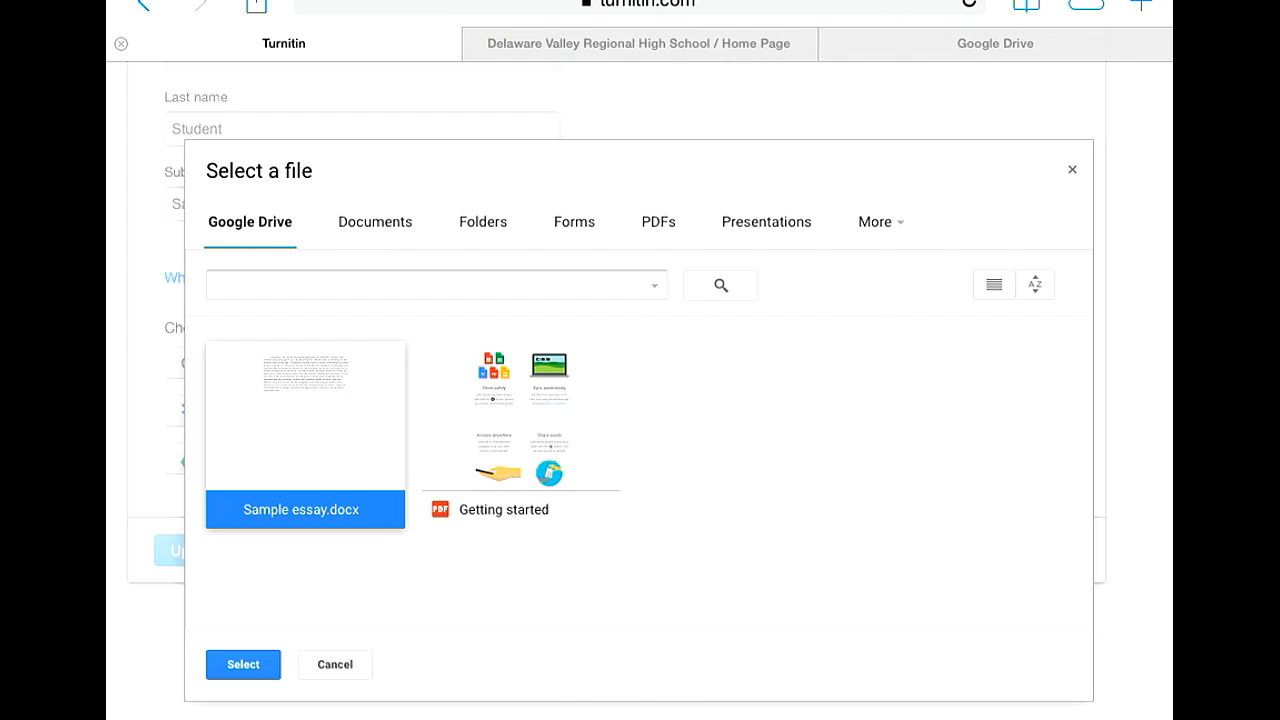
{"action": "left_click", "coordinate": [242, 664]}
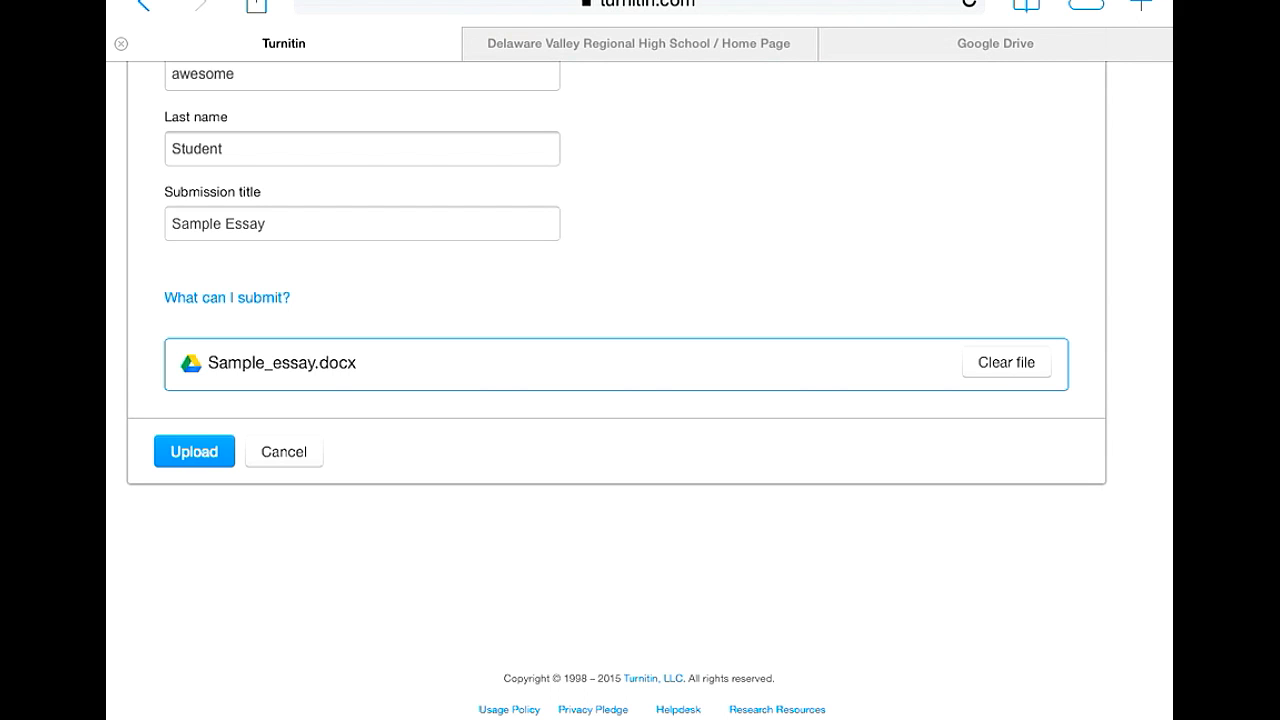
Step: Upload Sample_essay.docx and show its confirmation preview
{"action": "left_click", "coordinate": [194, 451]}
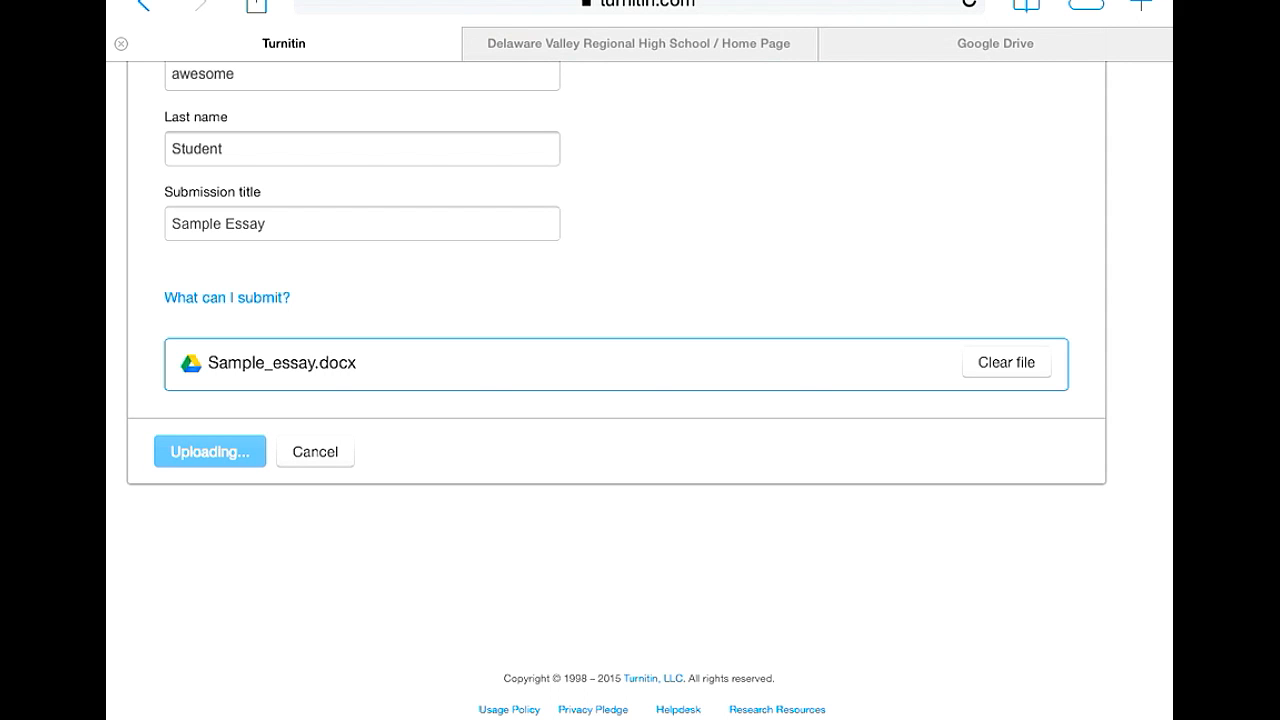
{"action": "left_click", "coordinate": [209, 451]}
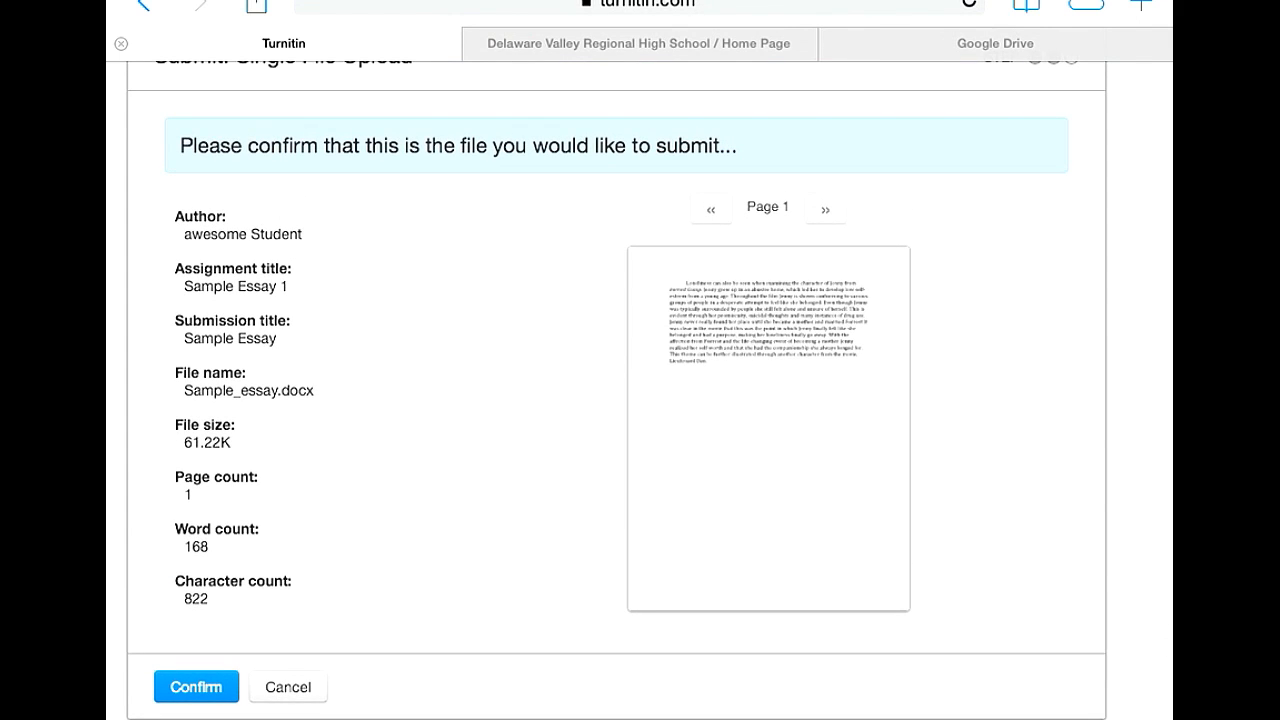
Step: Confirm the Sample_essay.docx submission and return to the assignment list from the receipt
{"action": "left_click", "coordinate": [203, 687]}
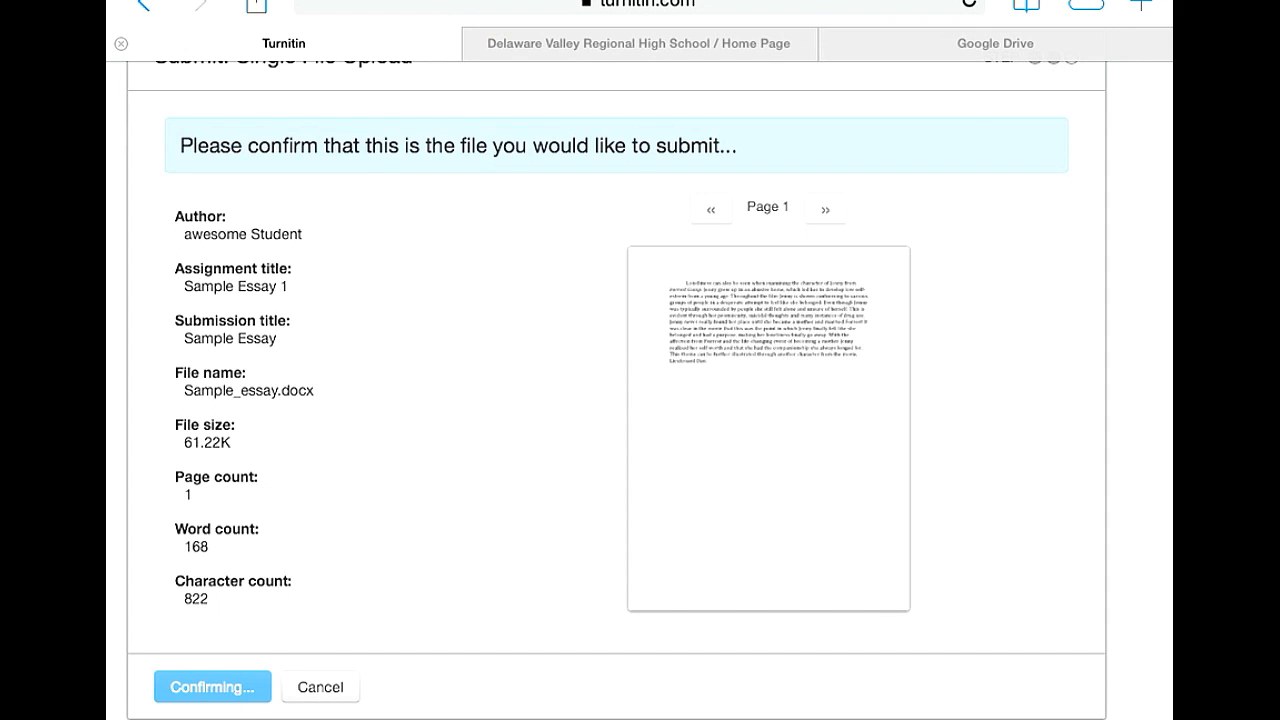
{"action": "left_click", "coordinate": [211, 687]}
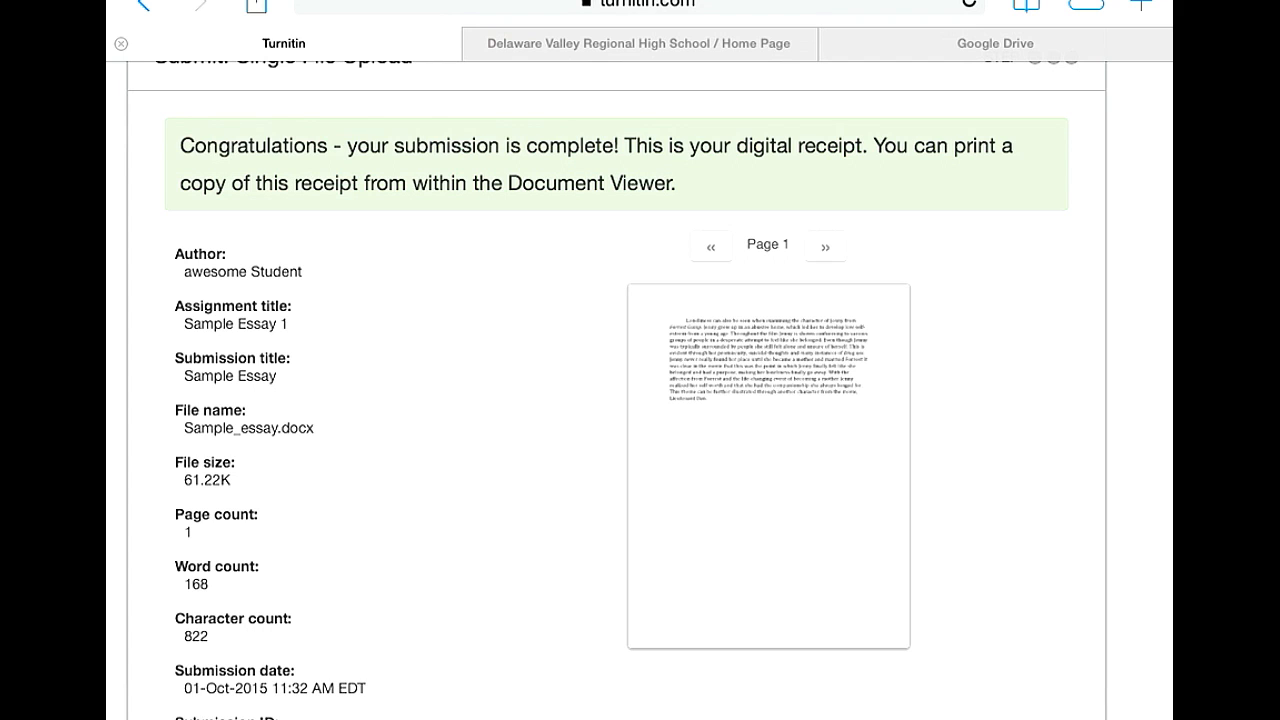
{"action": "scroll", "scroll_direction": "down", "scroll_amount": 3}
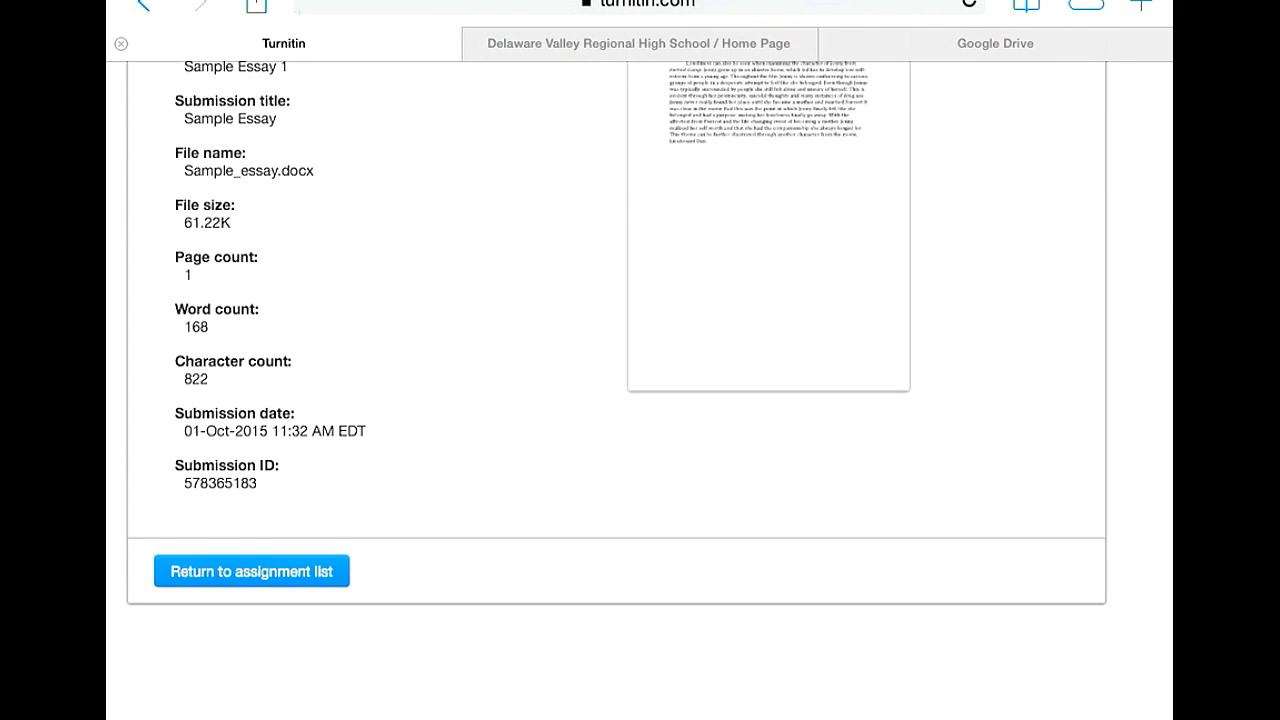
{"action": "left_click", "coordinate": [258, 570]}
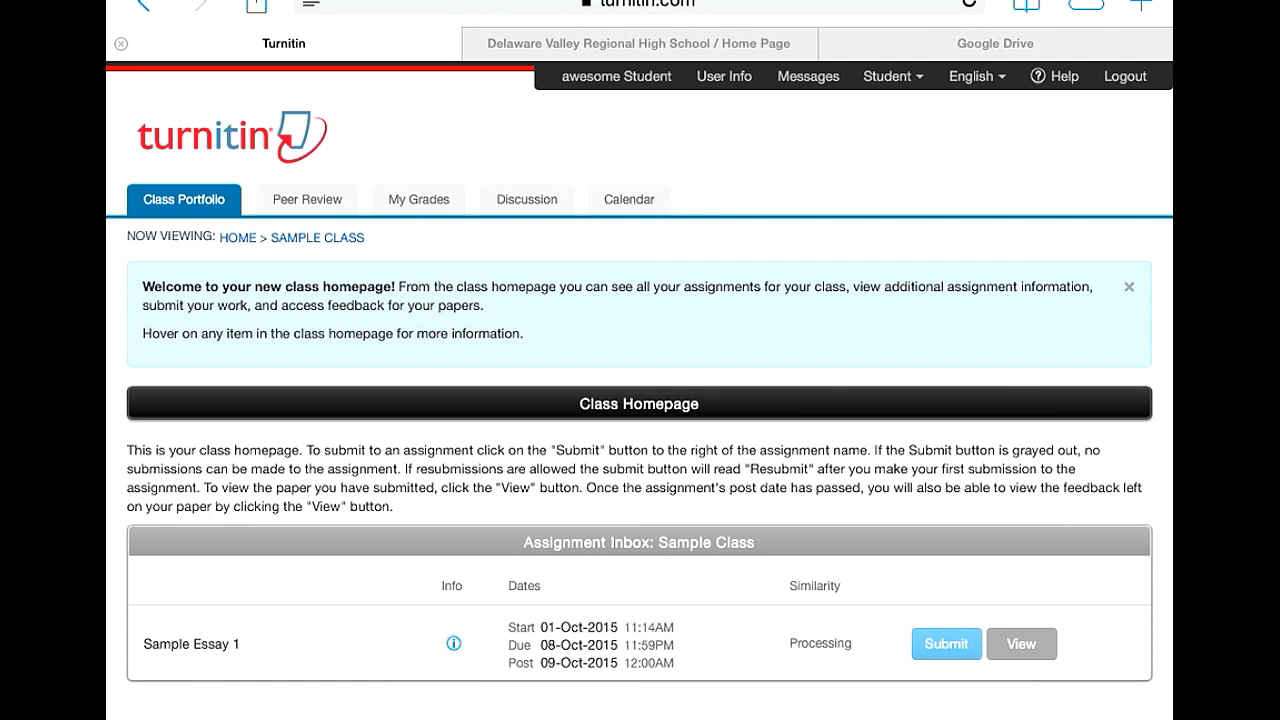
Step: Return to the student homepage via the HOME breadcrumb
{"action": "left_click", "coordinate": [237, 238]}
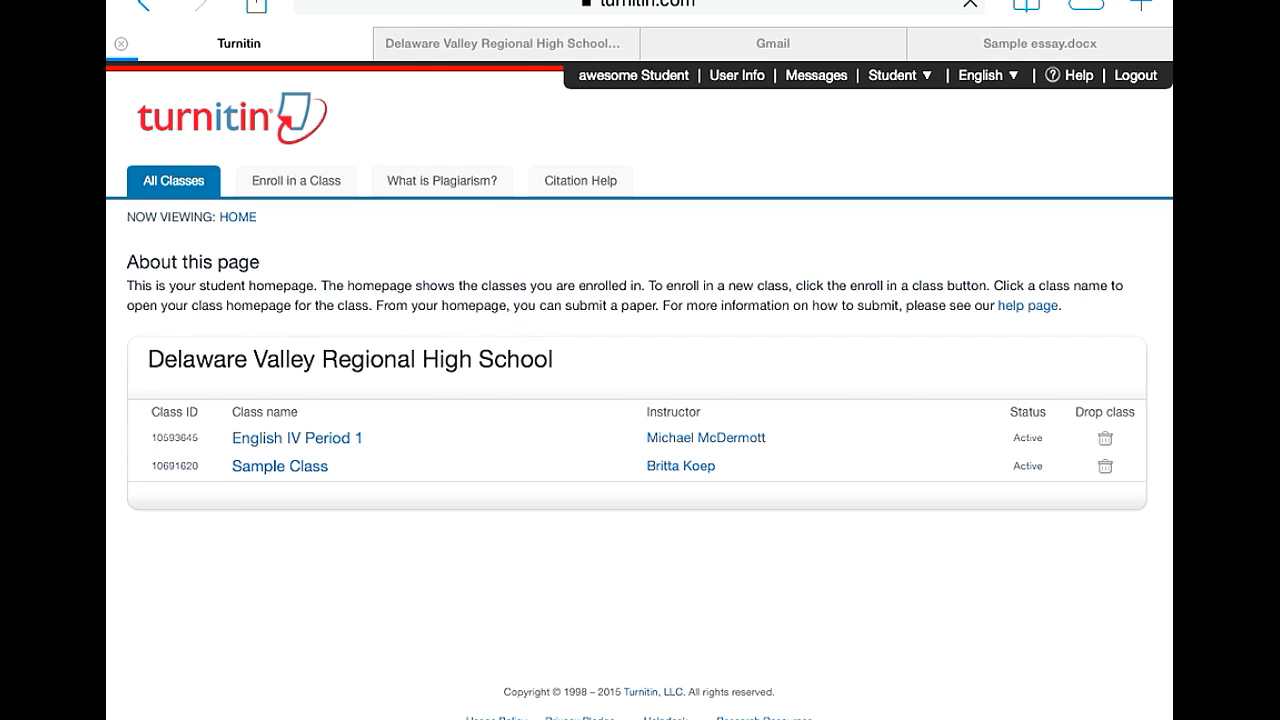
Step: Open Sample Class's submission form and switch it to Cut & Paste Upload
{"action": "left_click", "coordinate": [279, 466]}
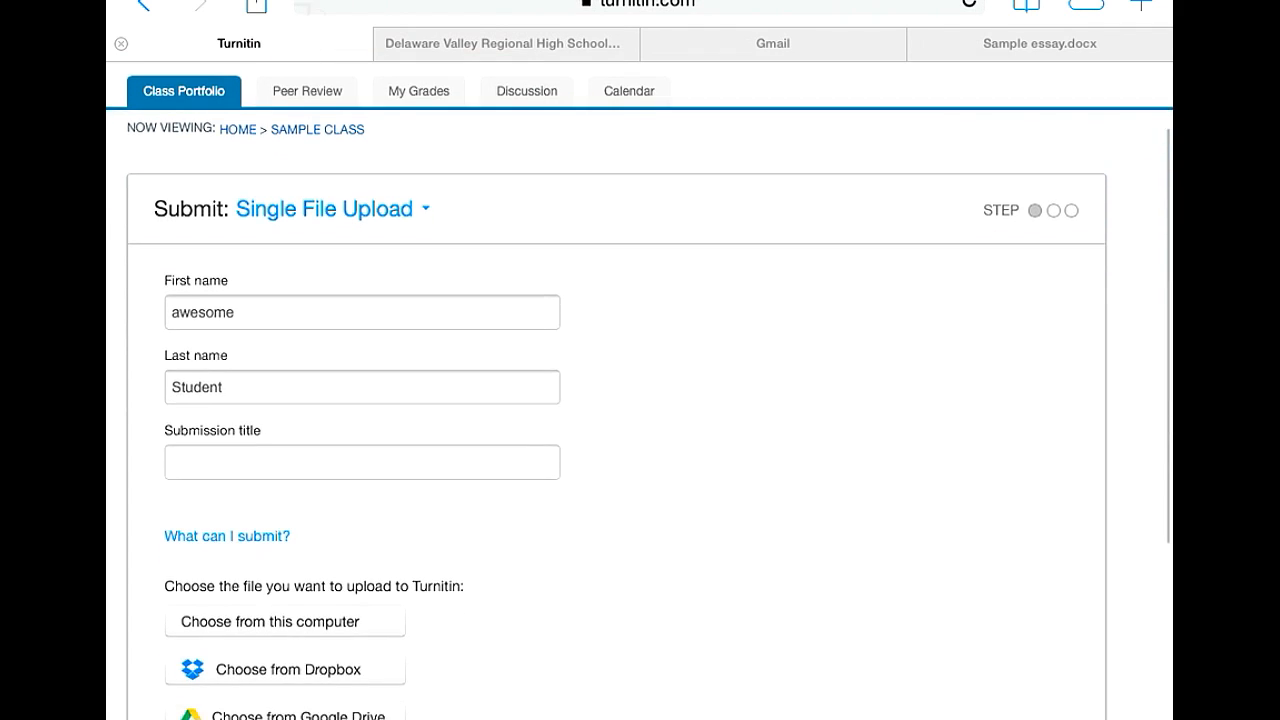
{"action": "scroll", "scroll_direction": "down", "scroll_amount": 3}
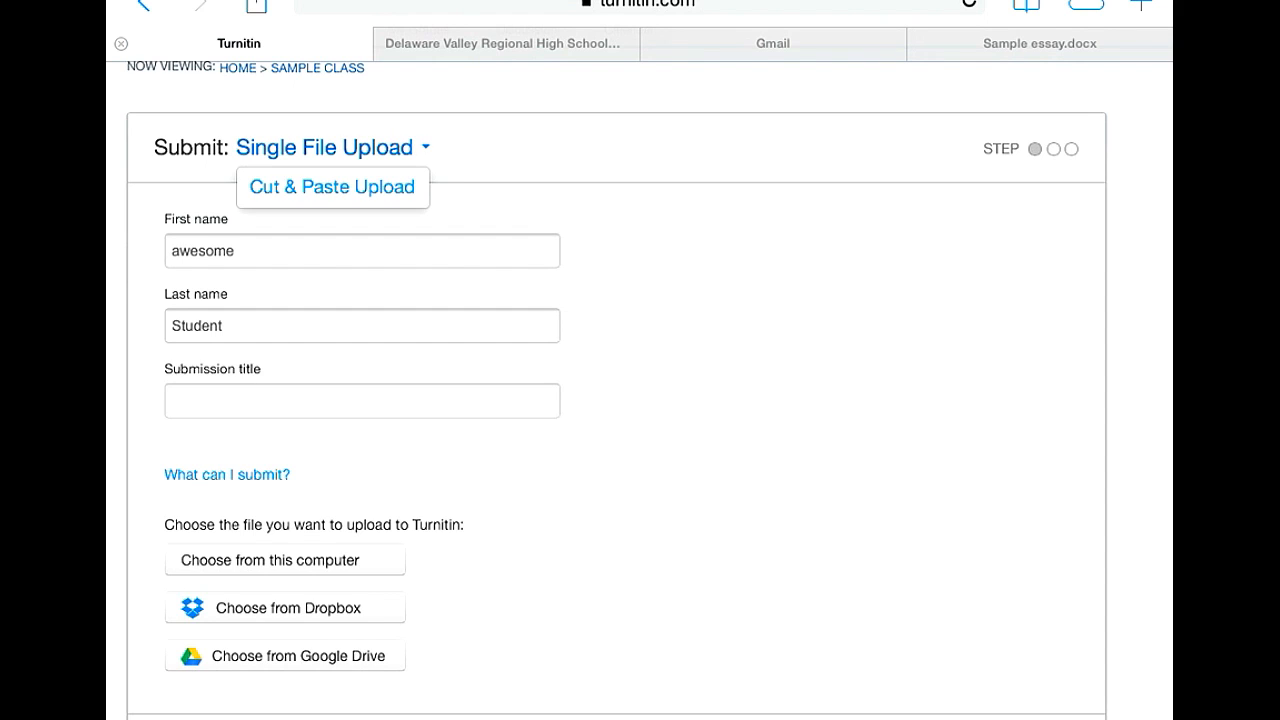
{"action": "left_click", "coordinate": [320, 146]}
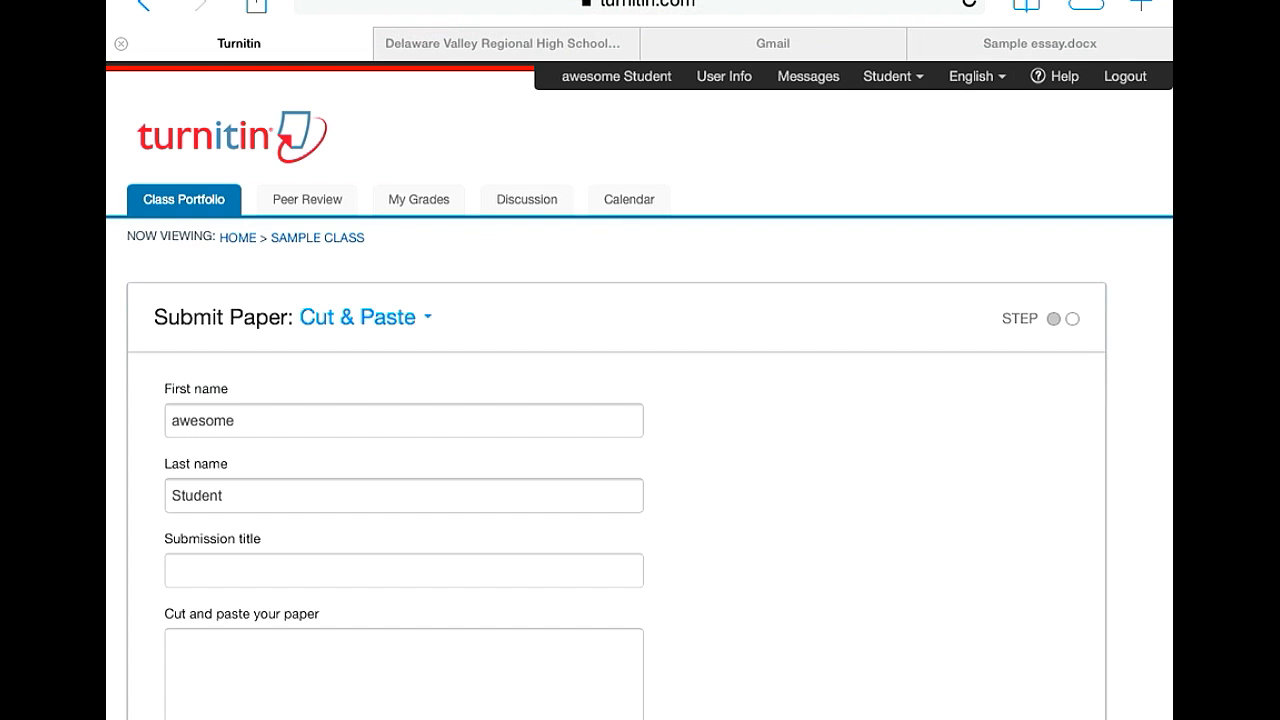
Step: Title the paste submission 'sample essay' and bring up the Sample essay.docx tab
{"action": "scroll", "scroll_direction": "down", "scroll_amount": 3}
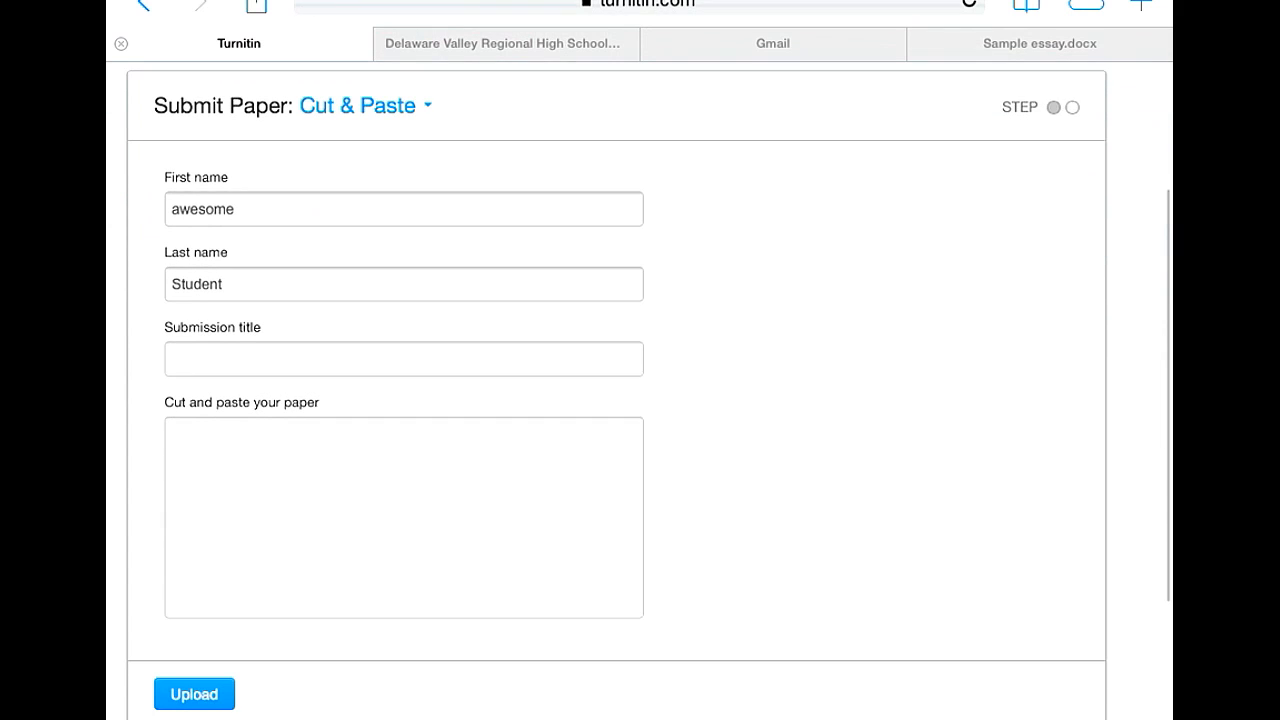
{"action": "scroll", "scroll_direction": "down", "scroll_amount": 3}
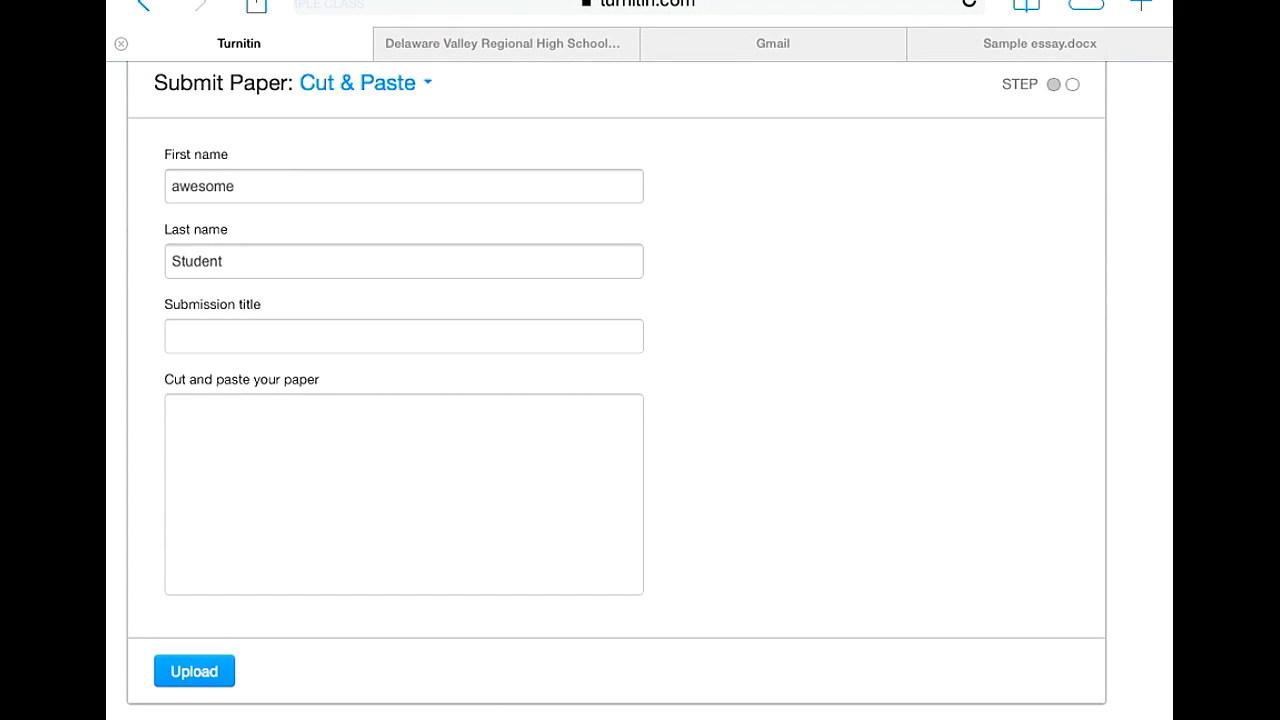
{"action": "left_click", "coordinate": [403, 336]}
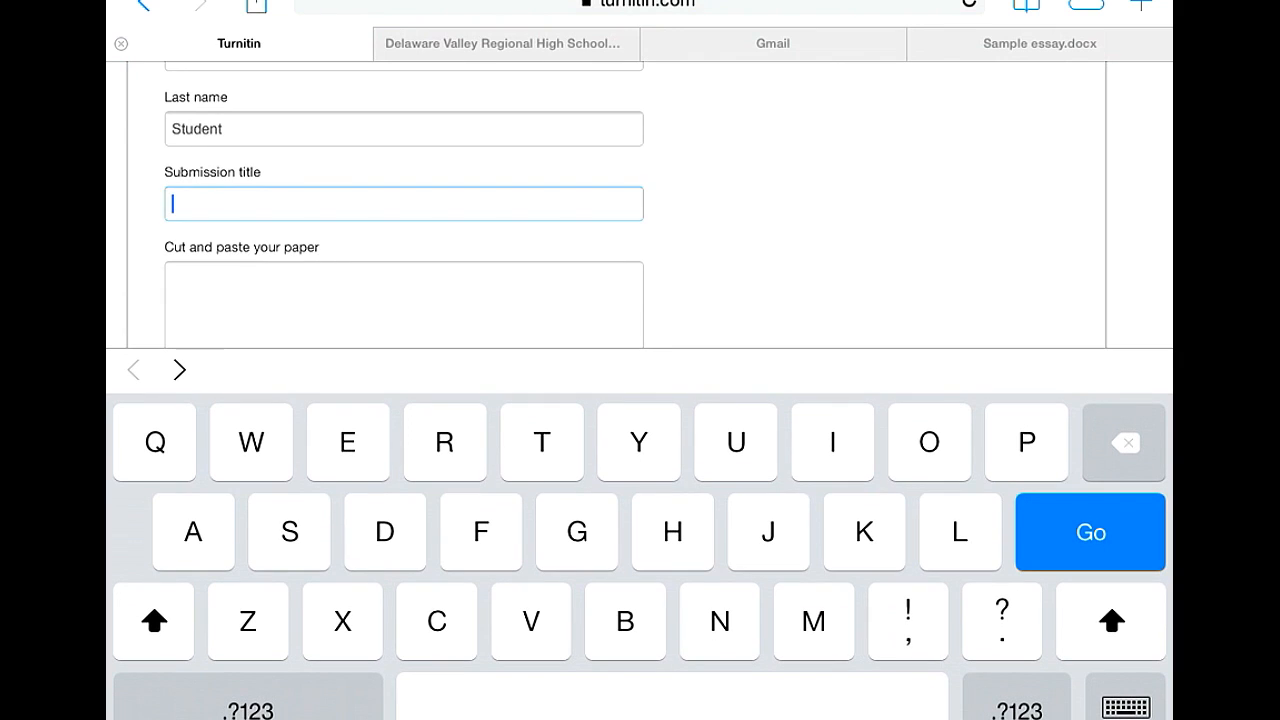
{"action": "type", "text": "sa"}
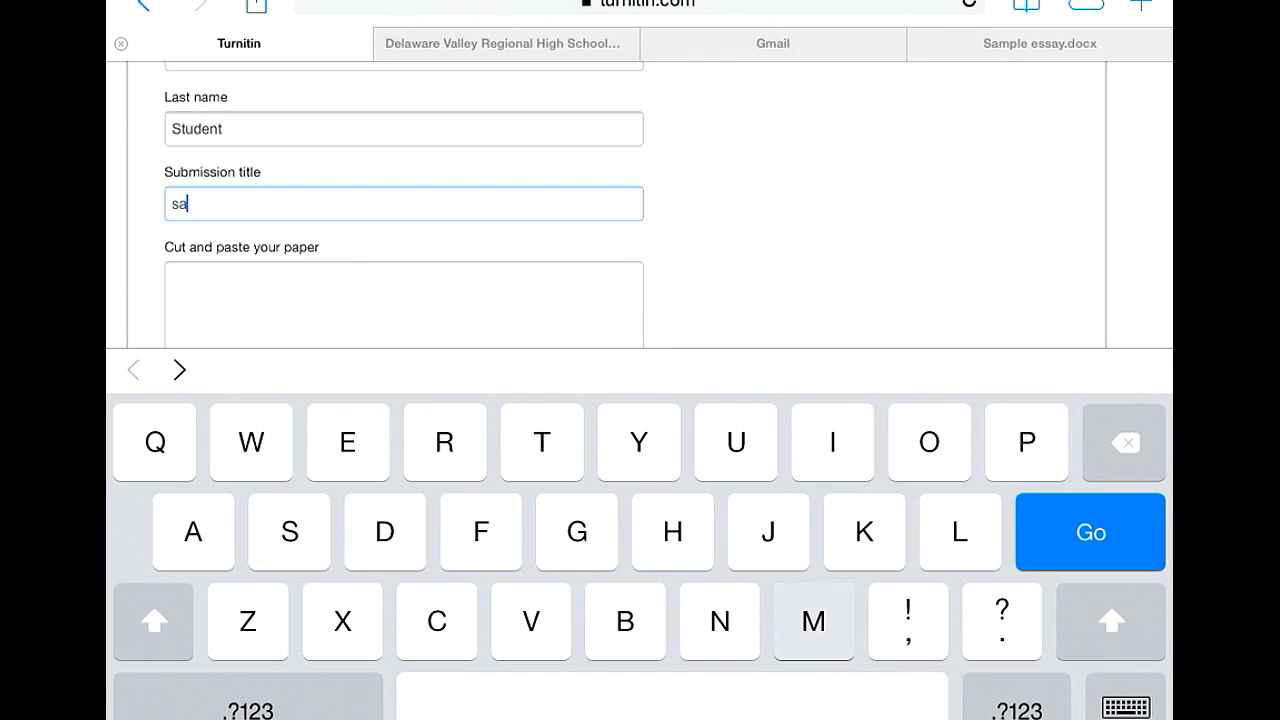
{"action": "type", "text": "mple"}
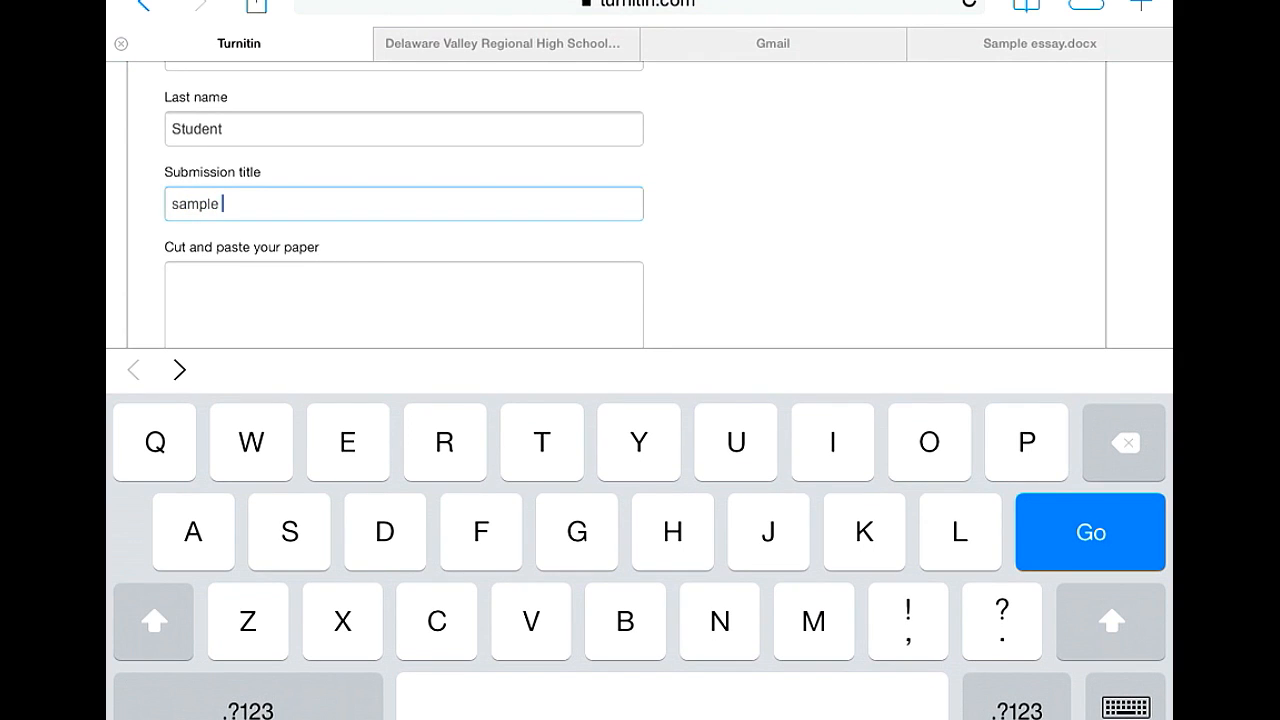
{"action": "type", "text": "essay"}
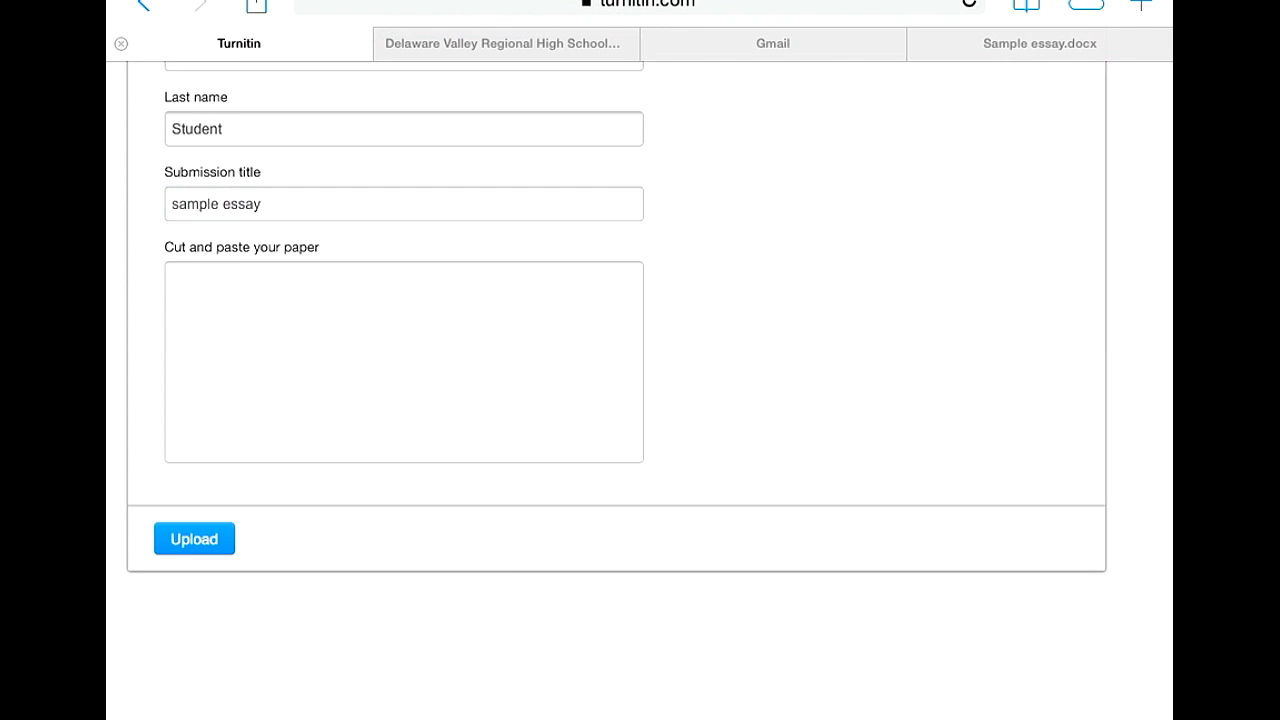
{"action": "left_click", "coordinate": [1042, 44]}
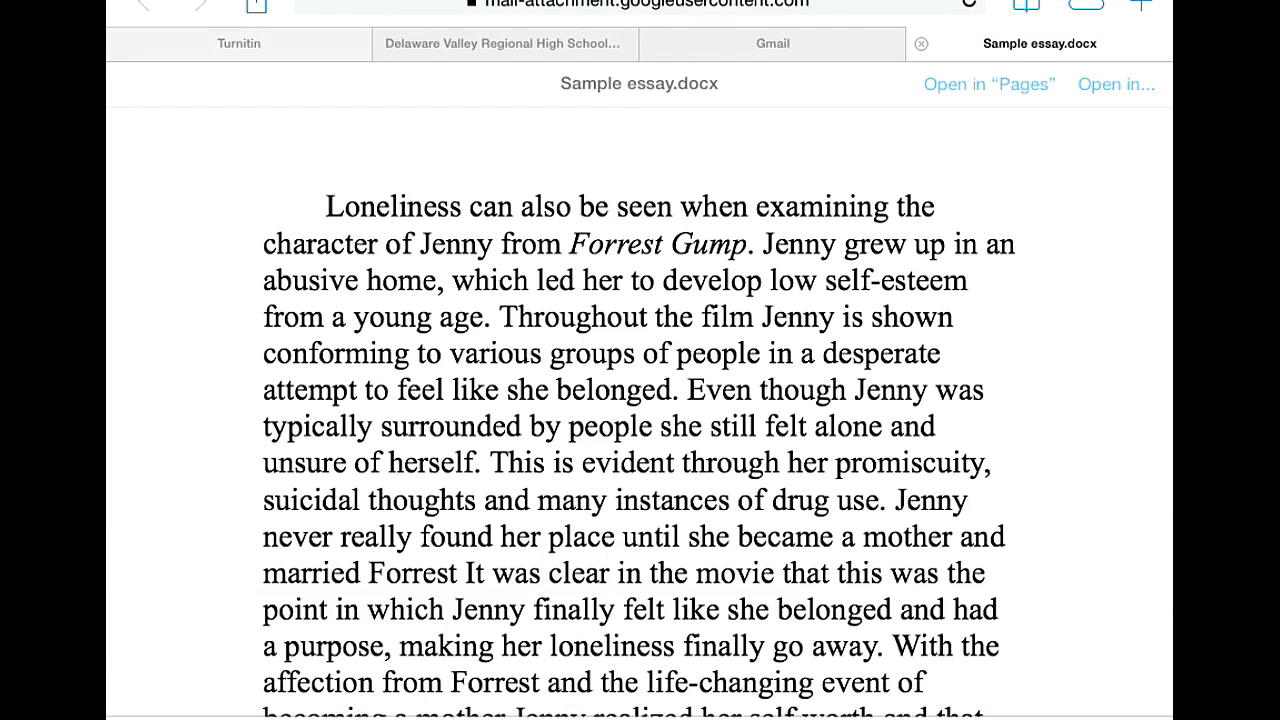